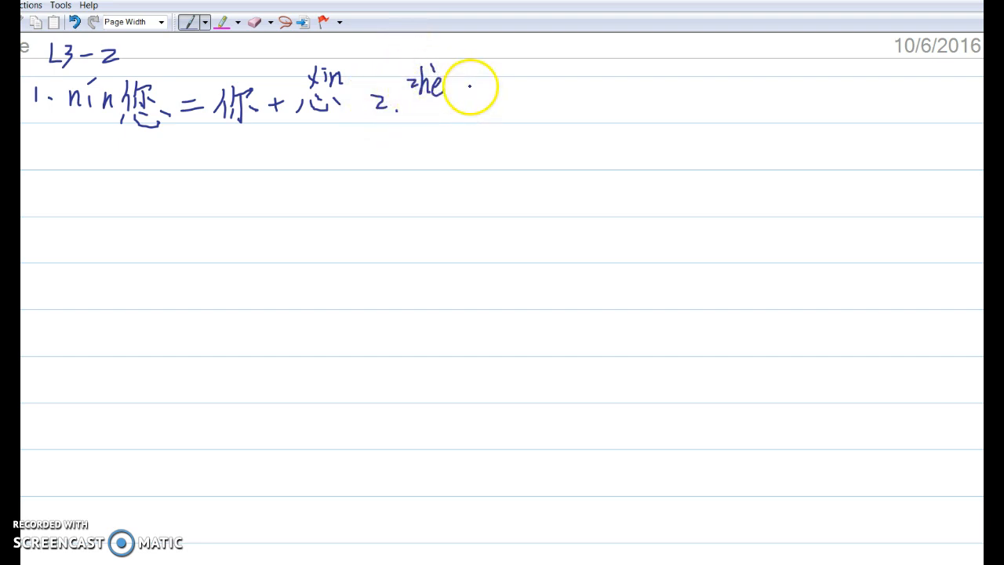
- Handwrite 这 under its pinyin zhè and add the 辶 component after the plus
drag(451, 86, 483, 118)
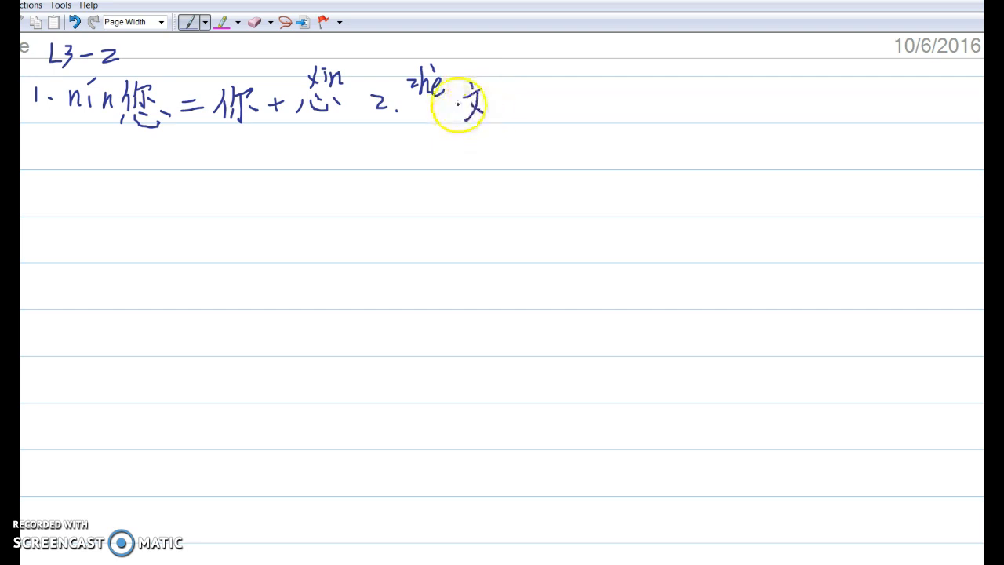
drag(470, 107, 474, 123)
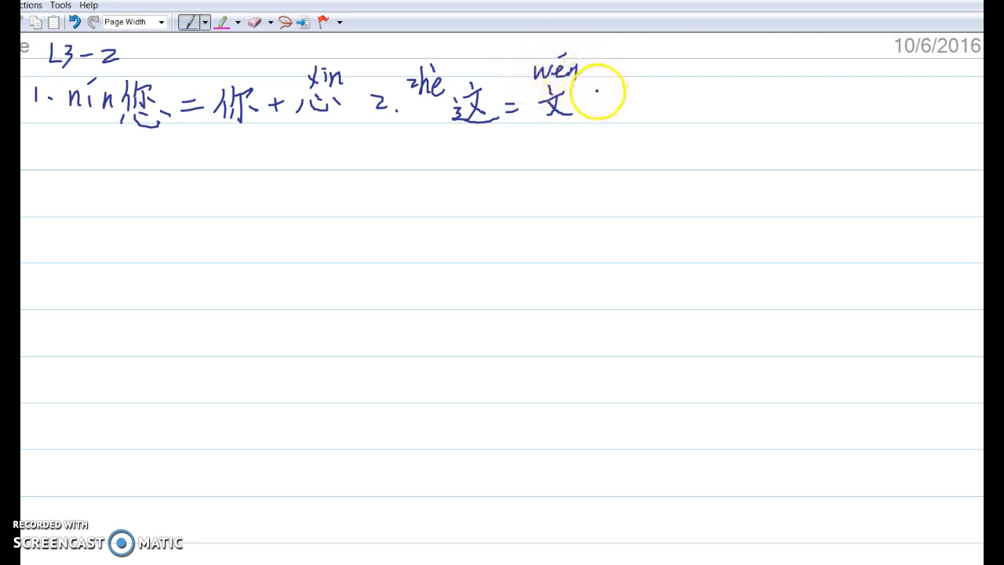
mouse_move(563, 128)
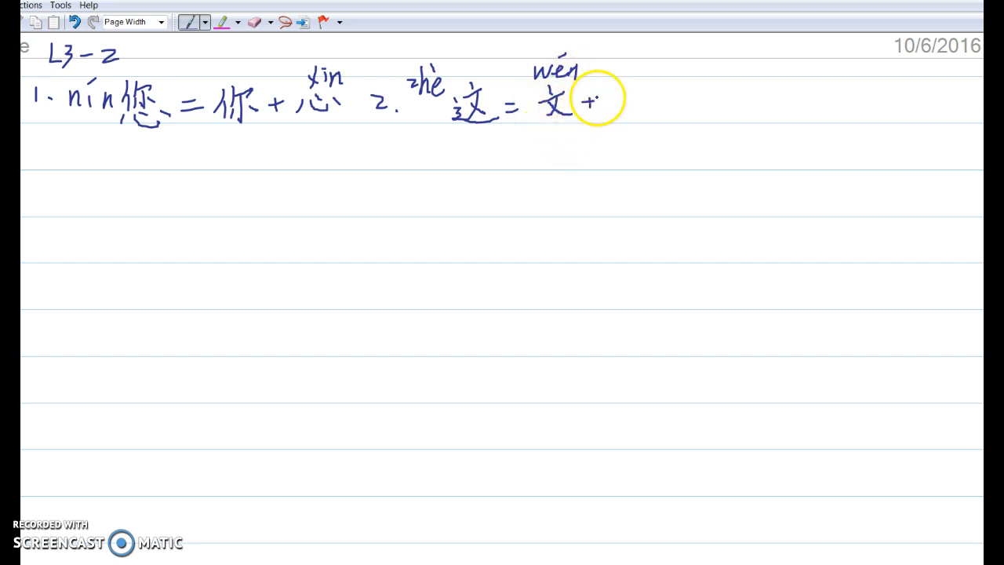
drag(596, 97, 620, 102)
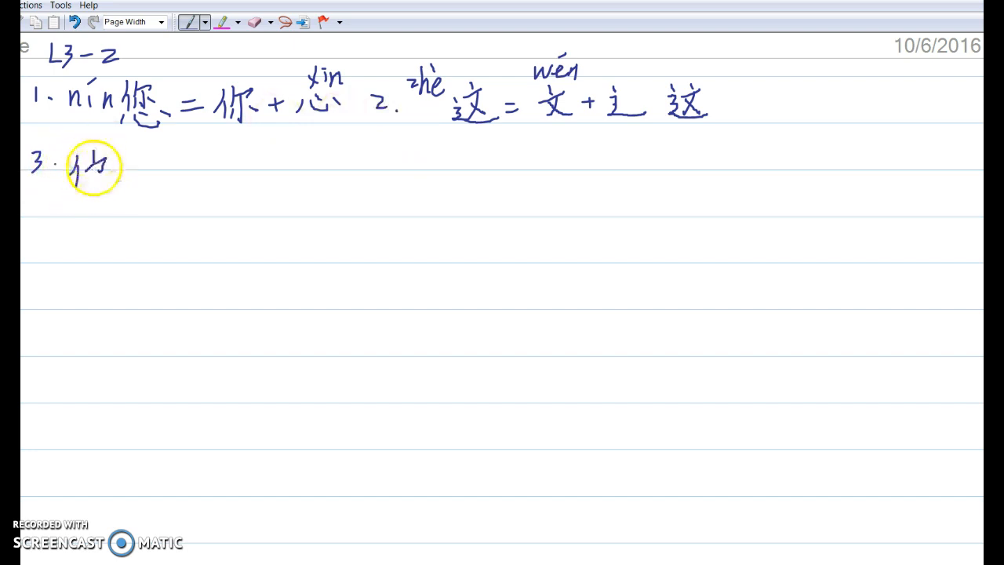
- Handwrite item 3 as 他 = 亻 + 也
drag(94, 166, 125, 166)
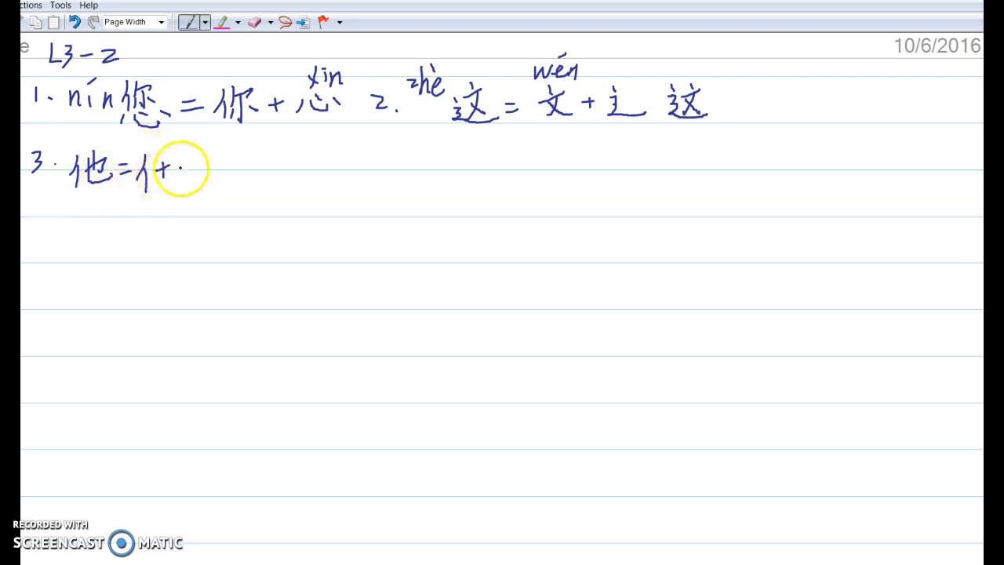
drag(176, 169, 207, 188)
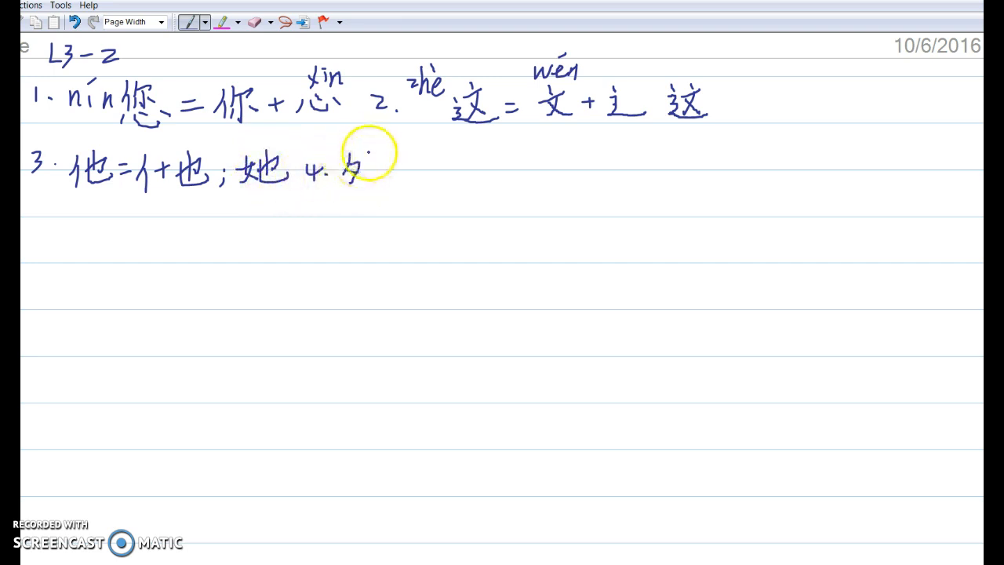
- Handwrite item 4 as 外 wài = 夕 xī + 卜 = 外
drag(353, 159, 364, 207)
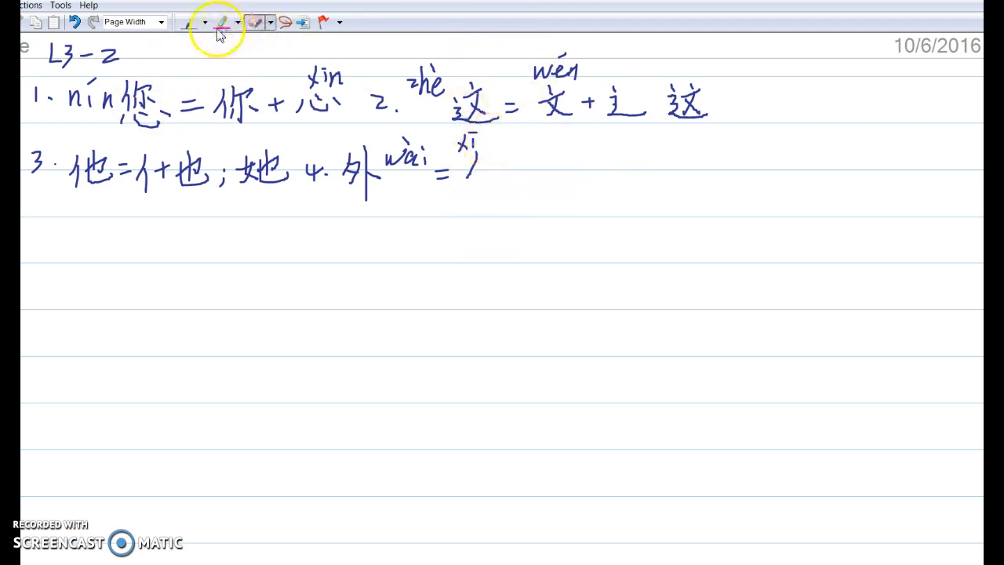
click(221, 22)
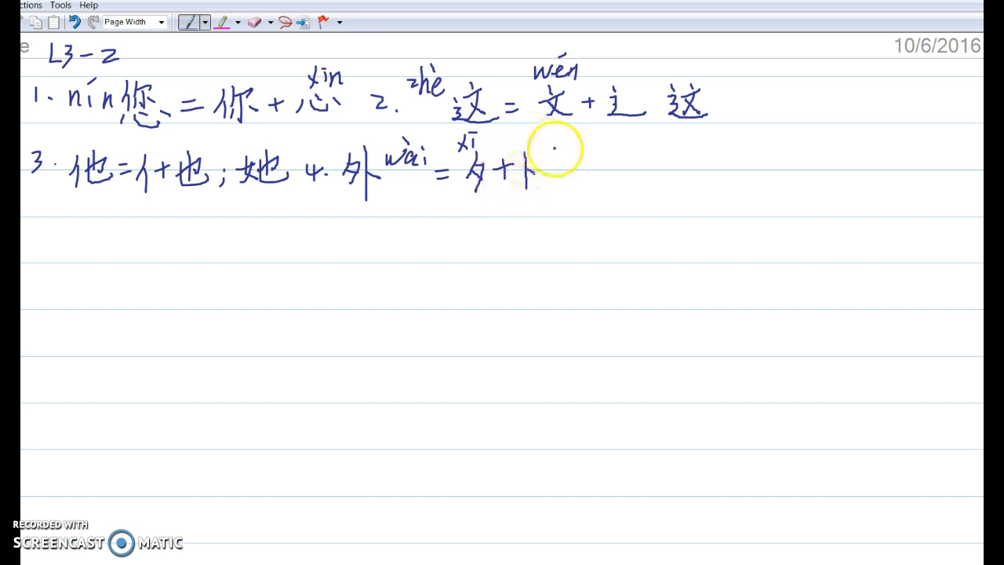
drag(541, 157, 580, 188)
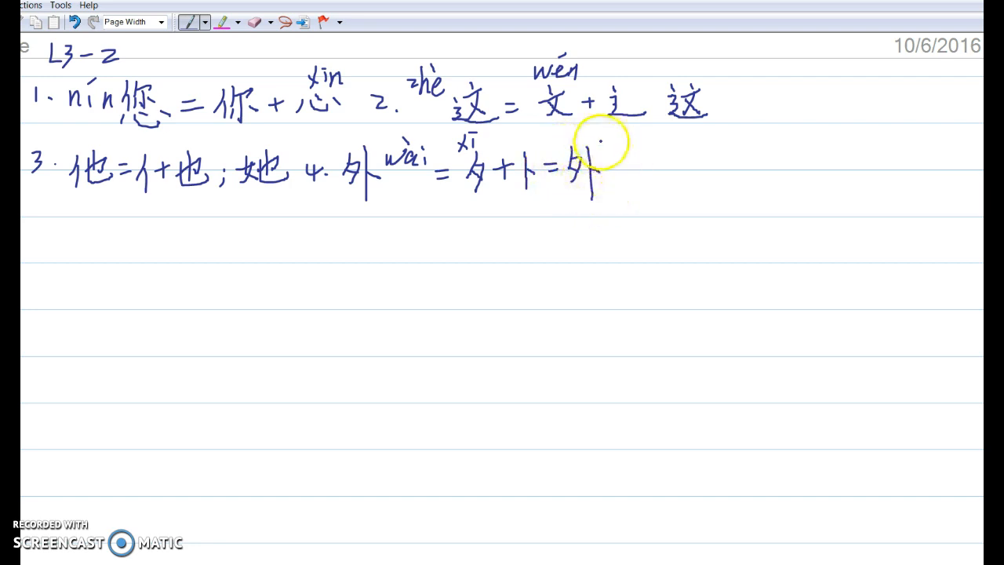
drag(599, 141, 567, 185)
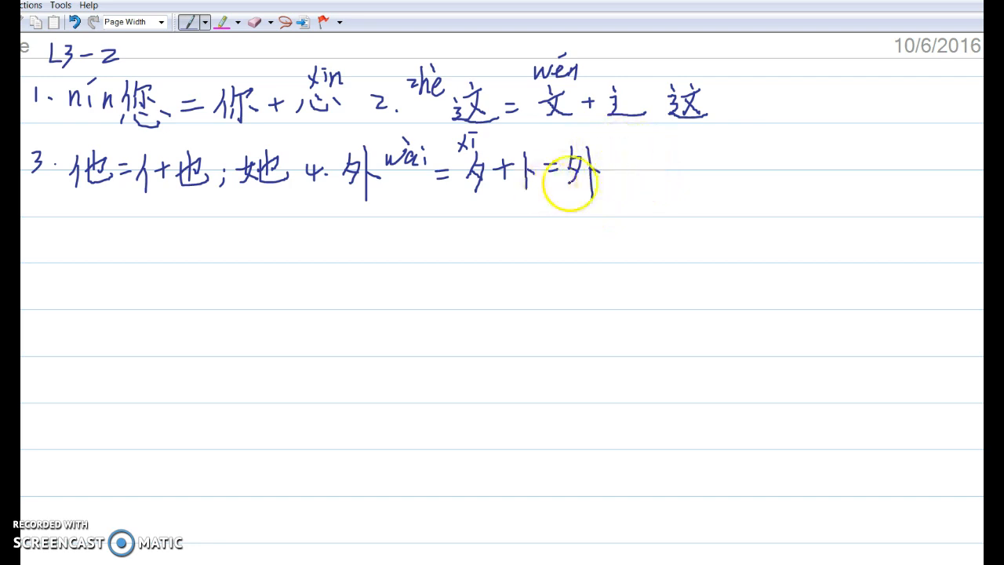
drag(567, 185, 637, 180)
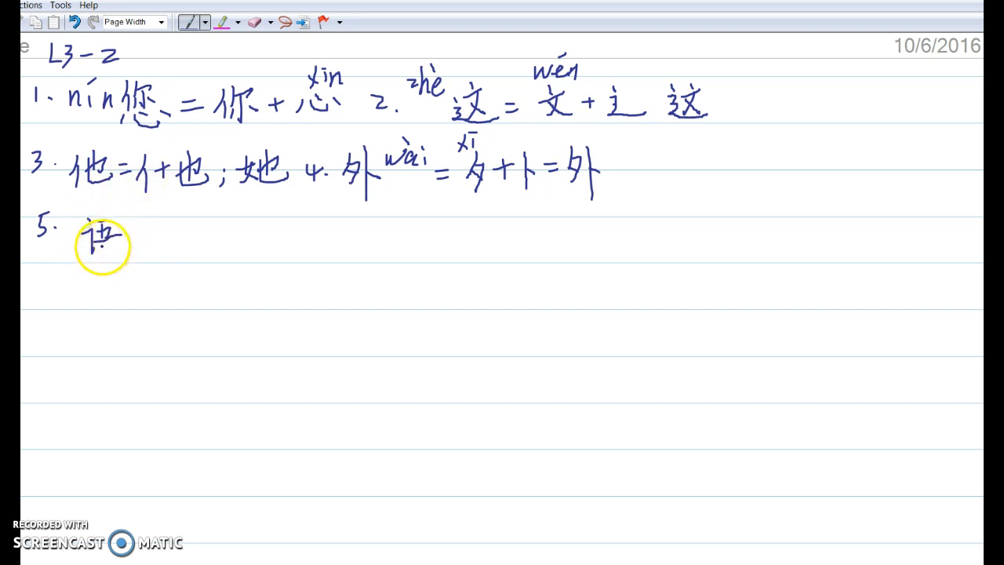
- Handwrite 语 and the 五 component of its 讠 + 五 + 口 breakdown
drag(94, 235, 141, 250)
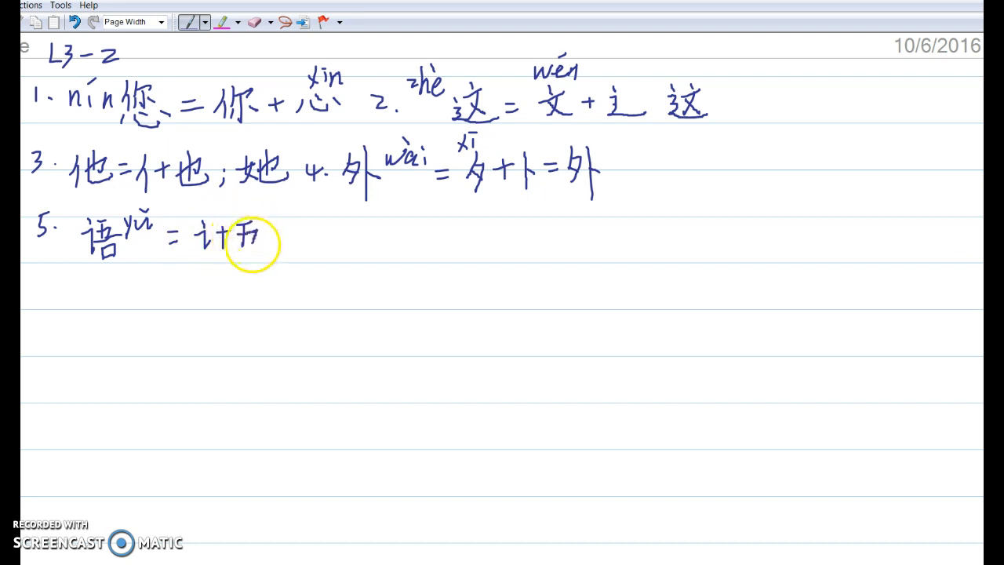
drag(251, 236, 269, 236)
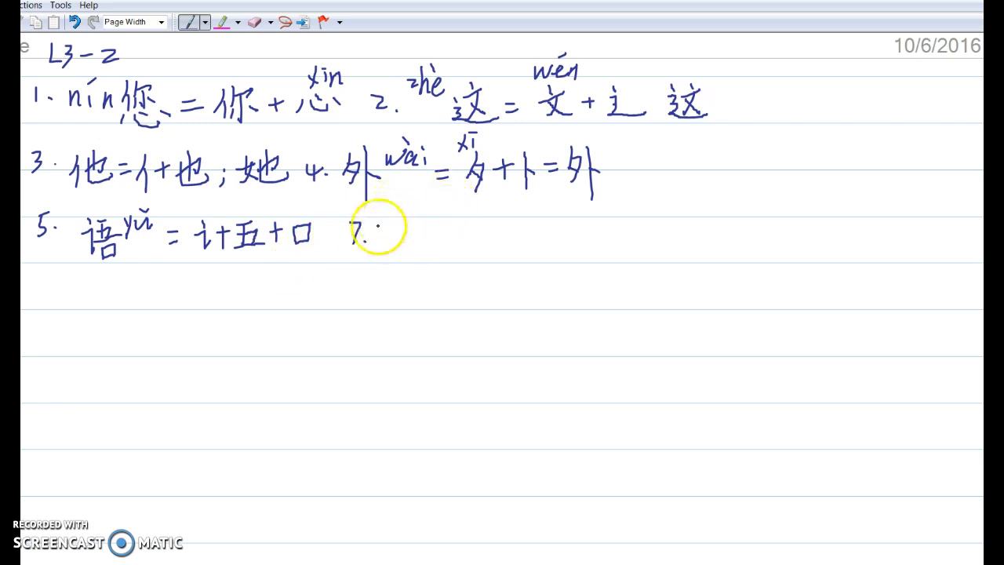
- Handwrite 奶 nǎi = 女 + 乃 = 奶 for item 7
drag(358, 228, 384, 238)
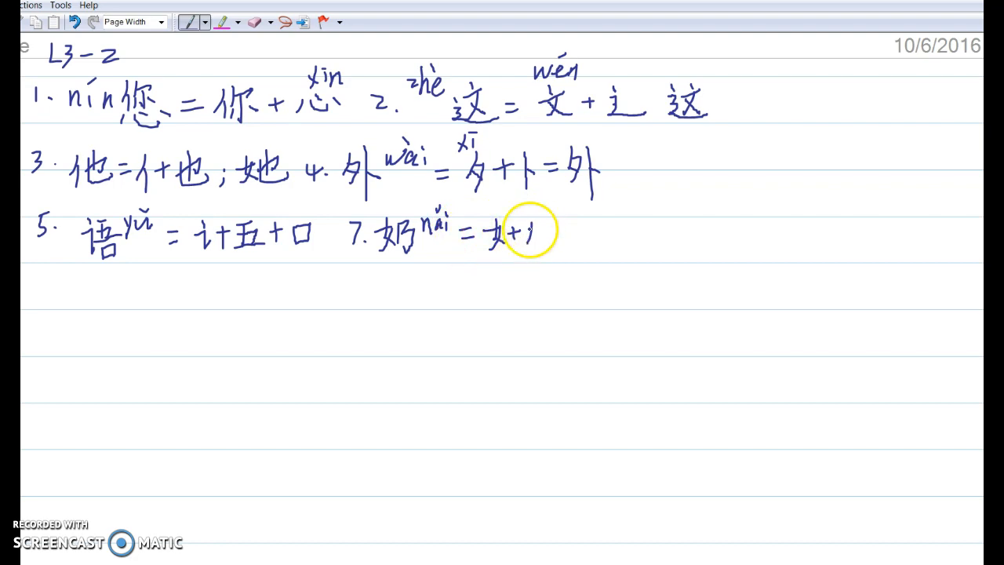
drag(517, 235, 548, 251)
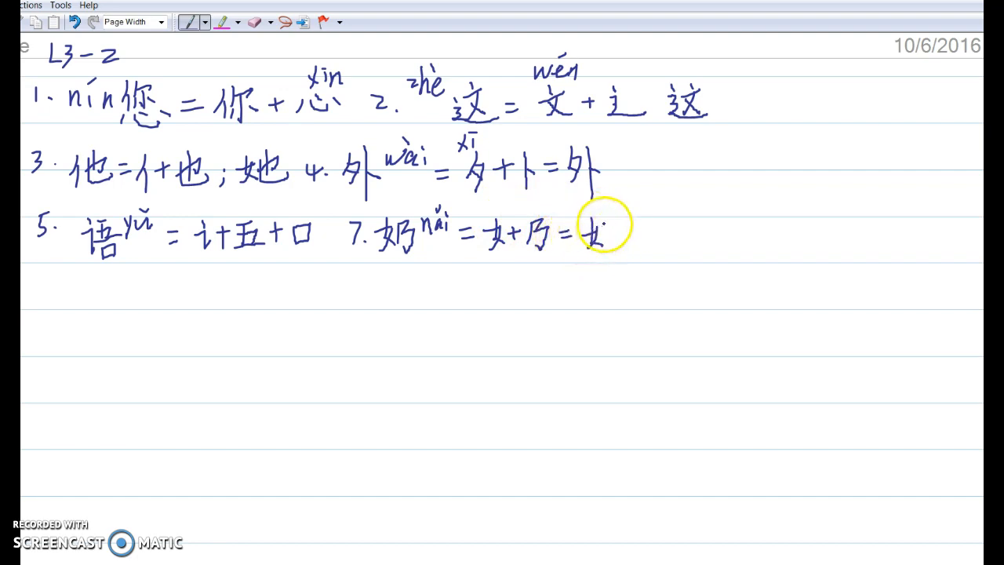
drag(593, 236, 615, 250)
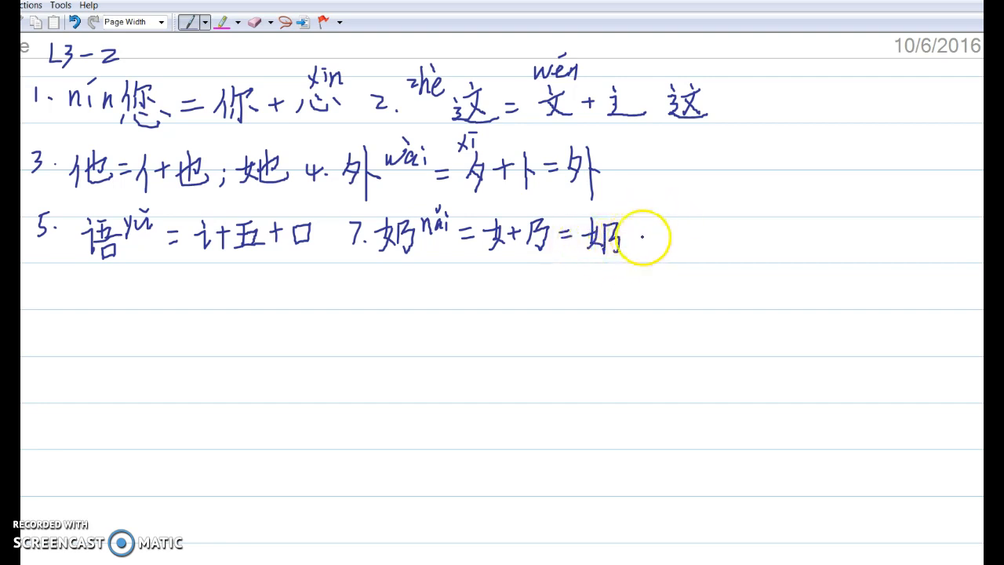
- Add the related characters 她 and 妈 at the end of item 7
drag(620, 238, 643, 238)
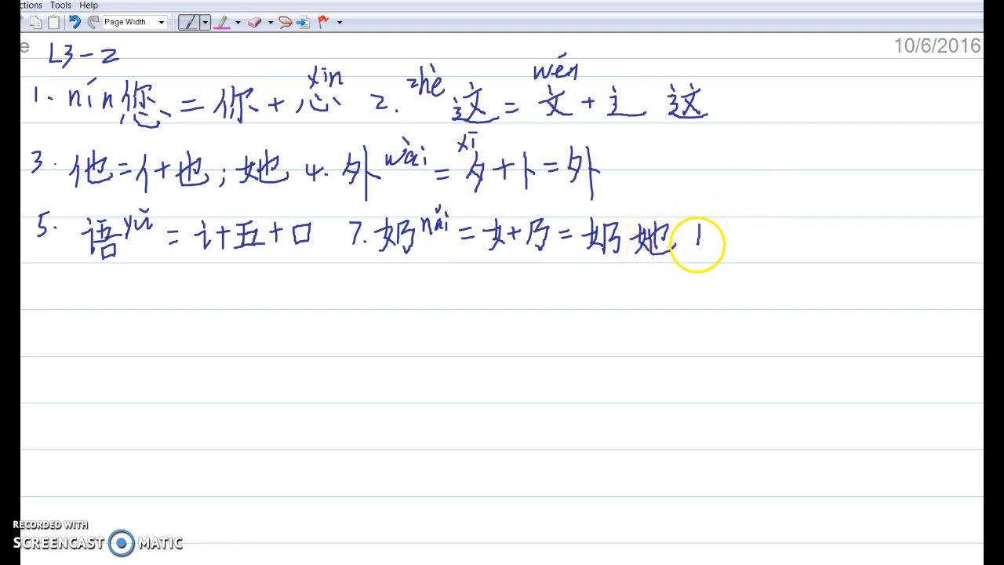
drag(690, 243, 702, 239)
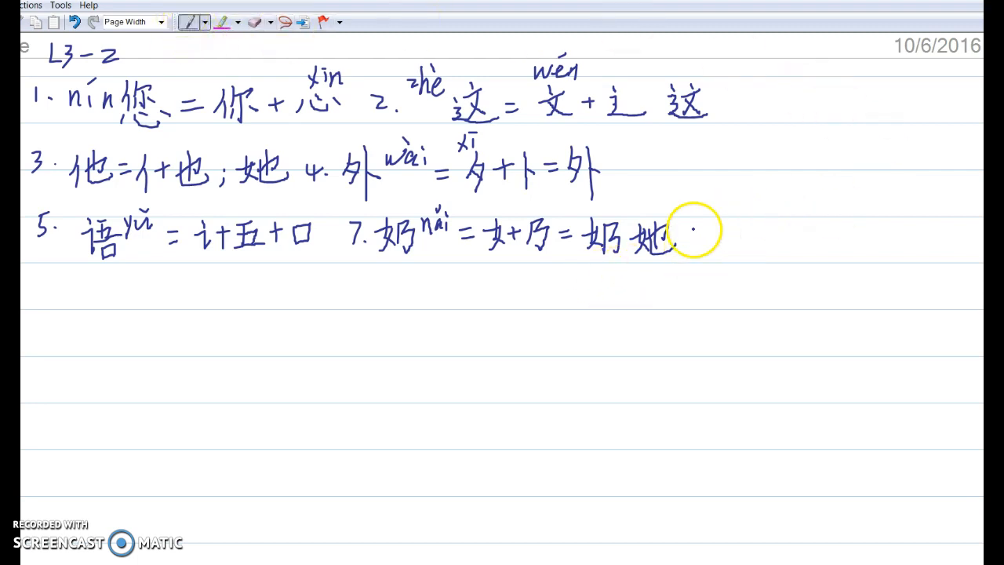
drag(667, 235, 705, 248)
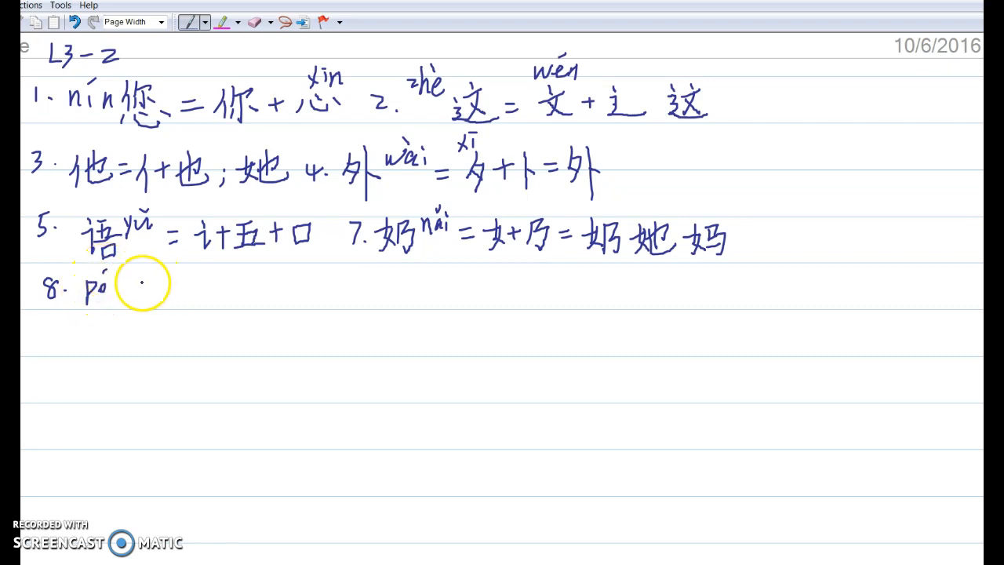
- Handwrite the character 波 (bō) after pó in item 8
drag(128, 279, 138, 295)
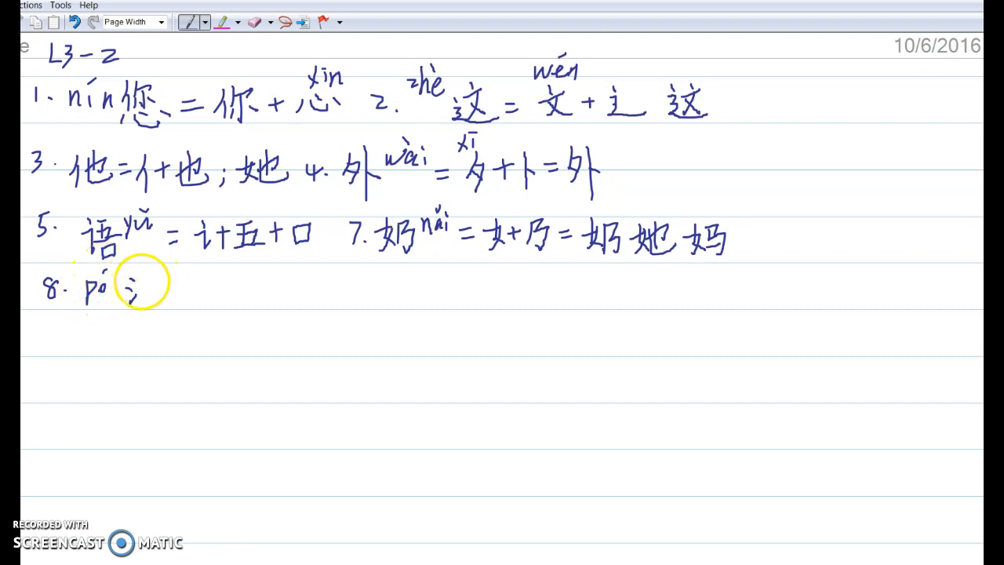
drag(128, 290, 157, 298)
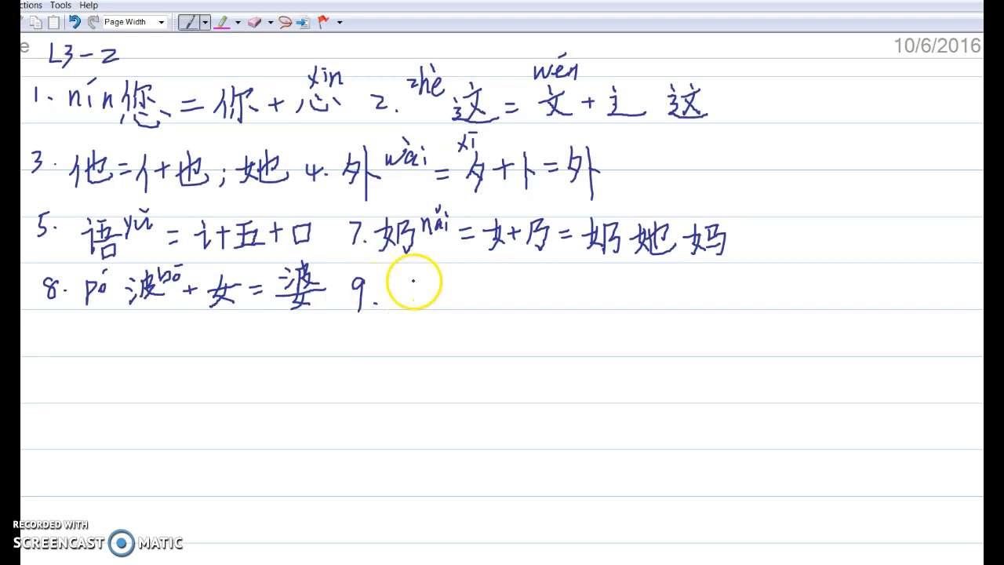
- Write chén for item 9 and begin the second component of 陈
text(chén 陈 = 阝)
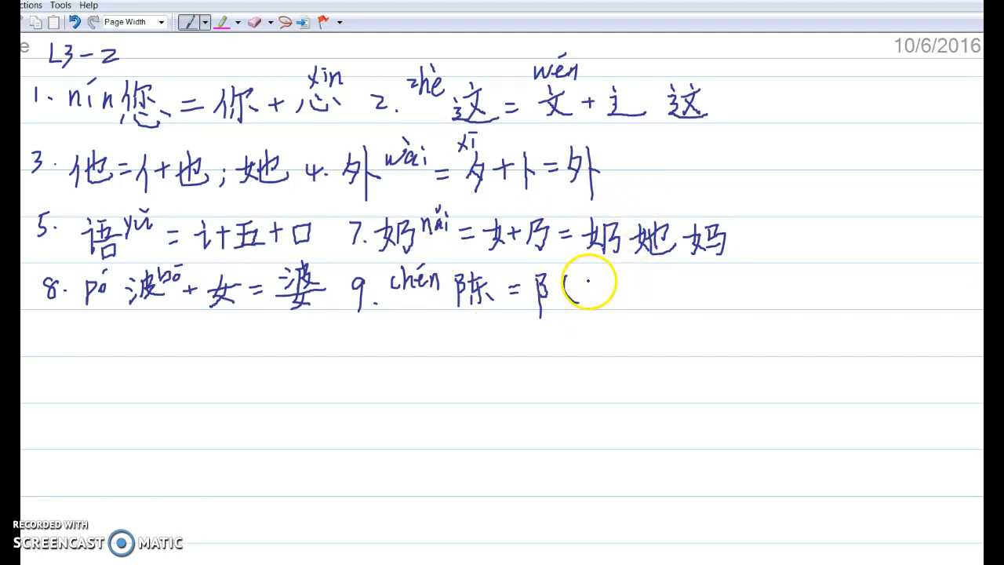
drag(580, 282, 599, 301)
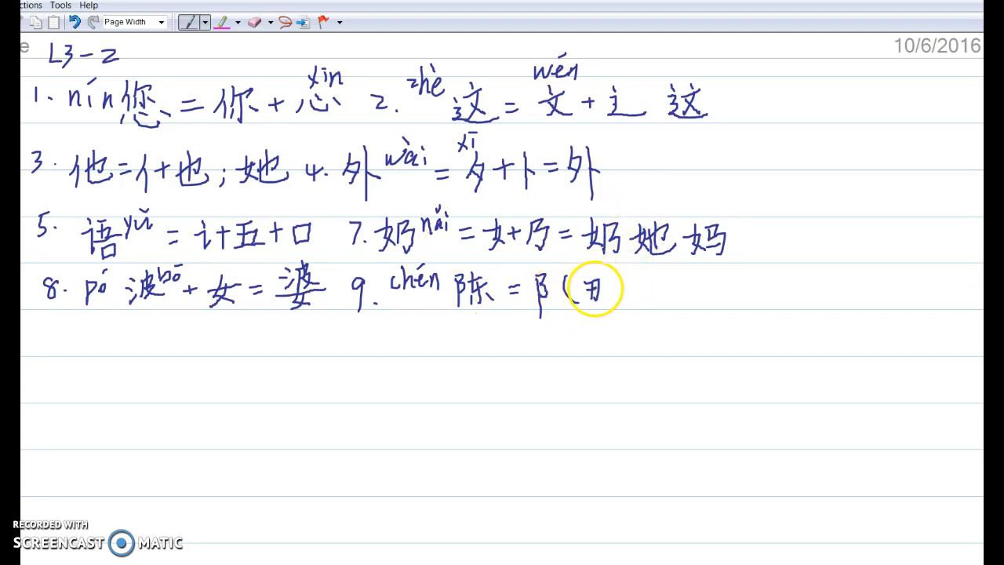